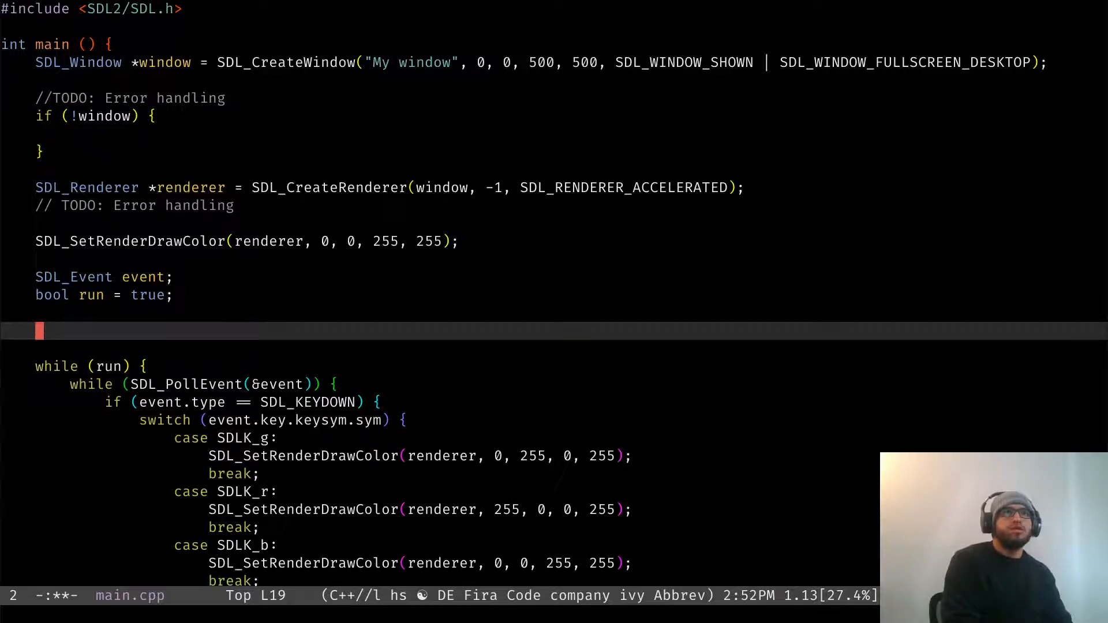
# Declare SDL_Rect rect = {0, 0, 100, 100}; on the line above the while (run) loop.
pyautogui.write('SDL_')
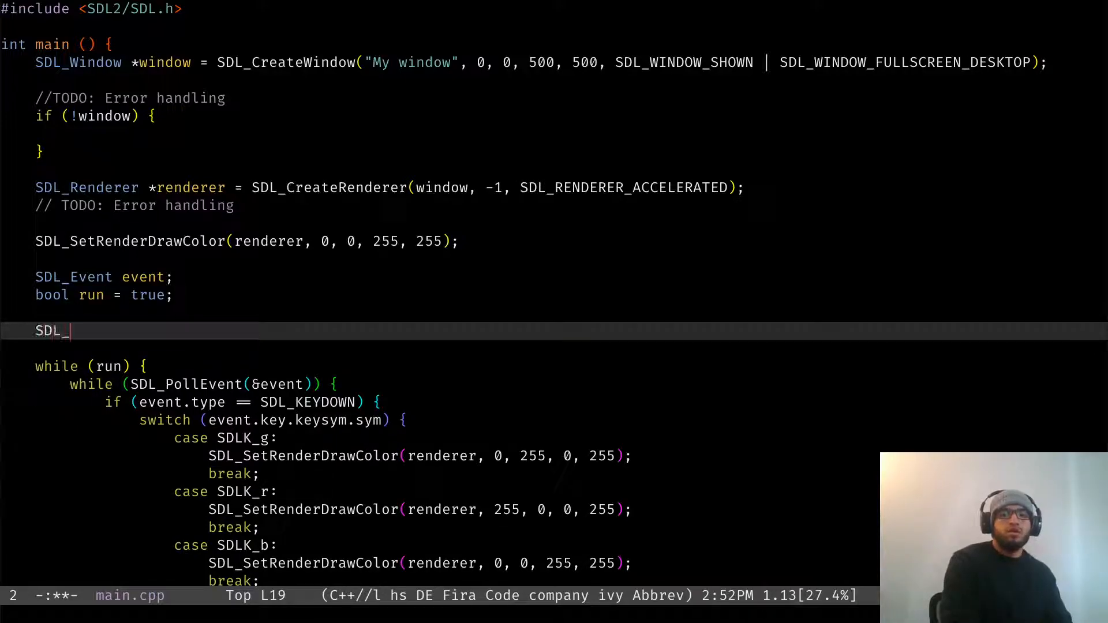
pyautogui.write('Rect')
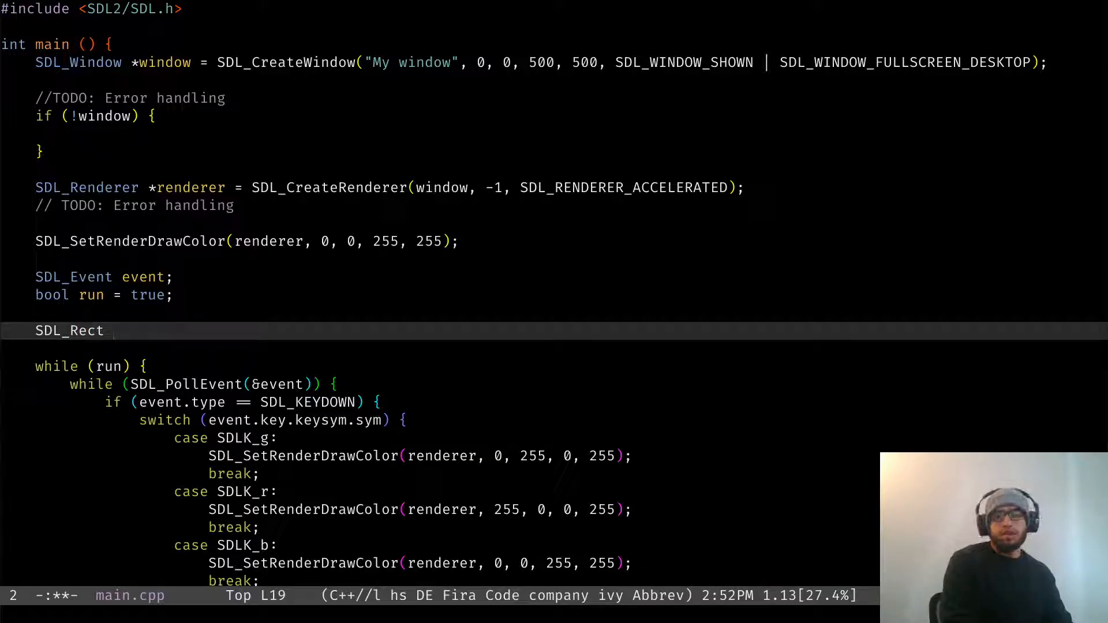
pyautogui.write('rect =')
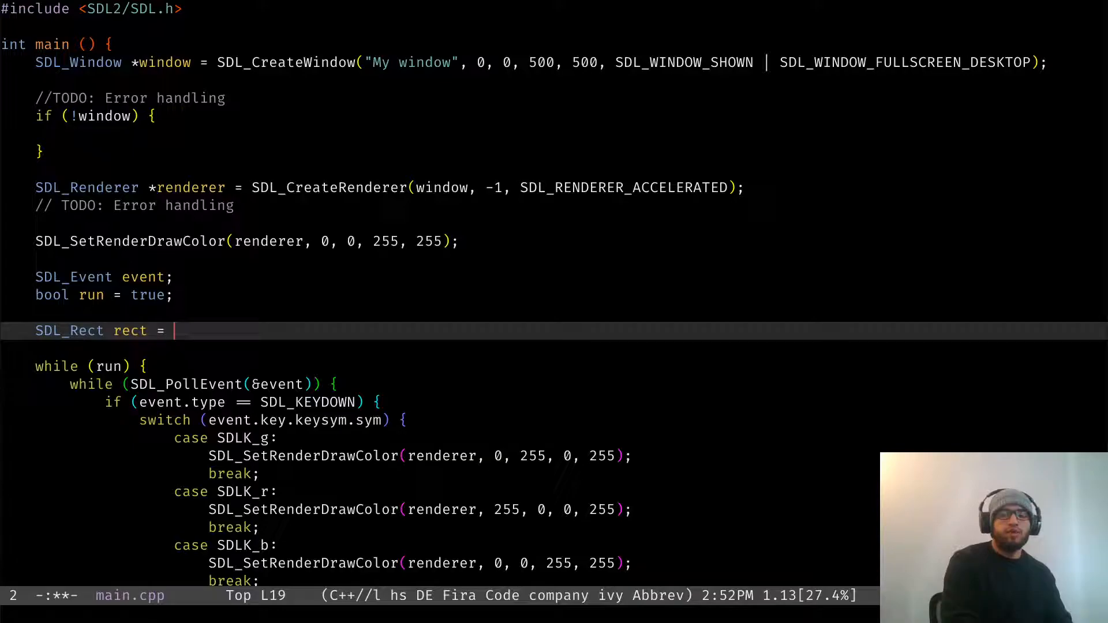
pyautogui.write('{}')
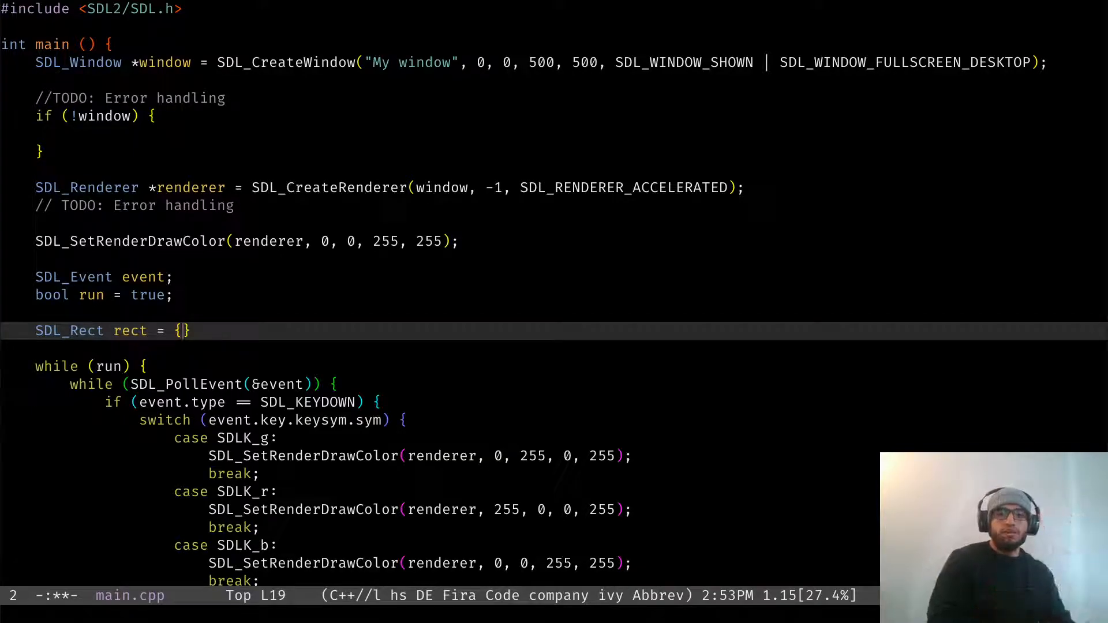
pyautogui.write('0,')
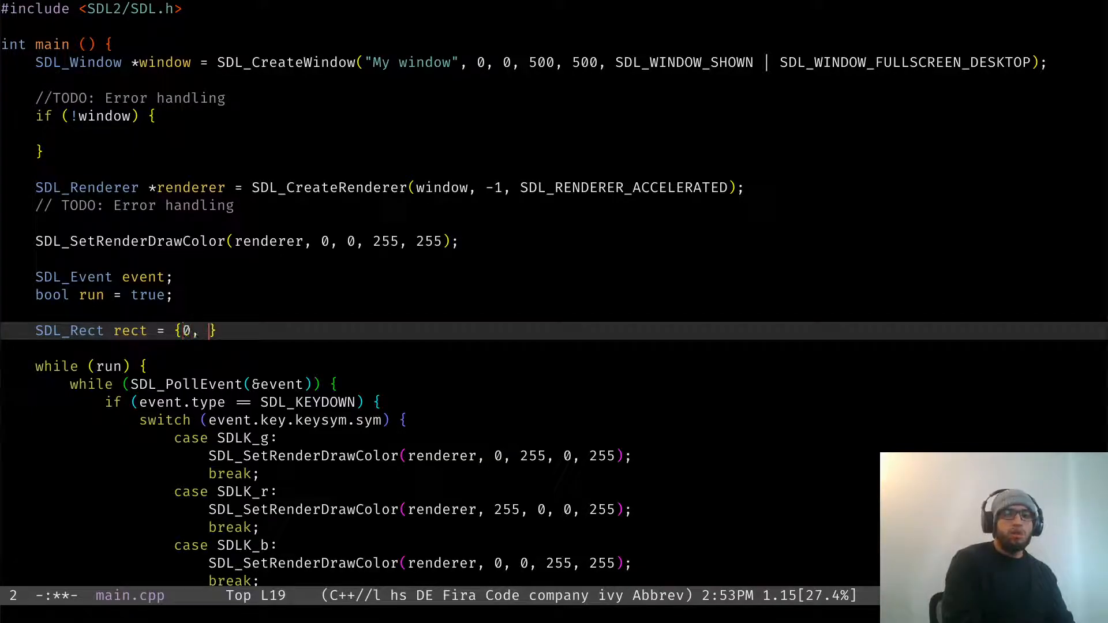
pyautogui.write('0,')
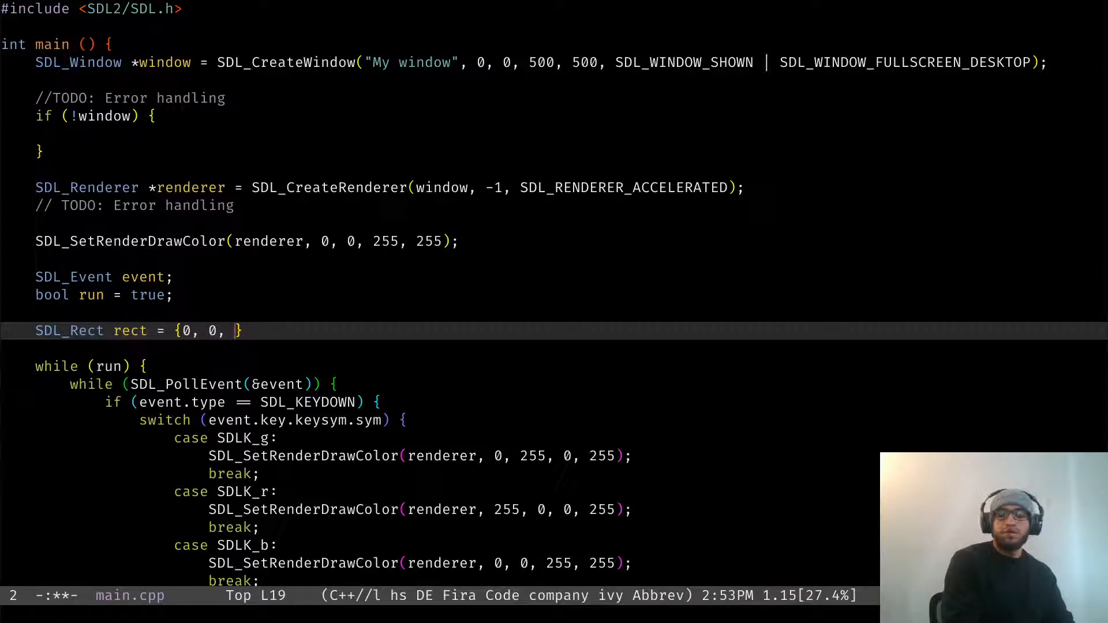
pyautogui.write('100')
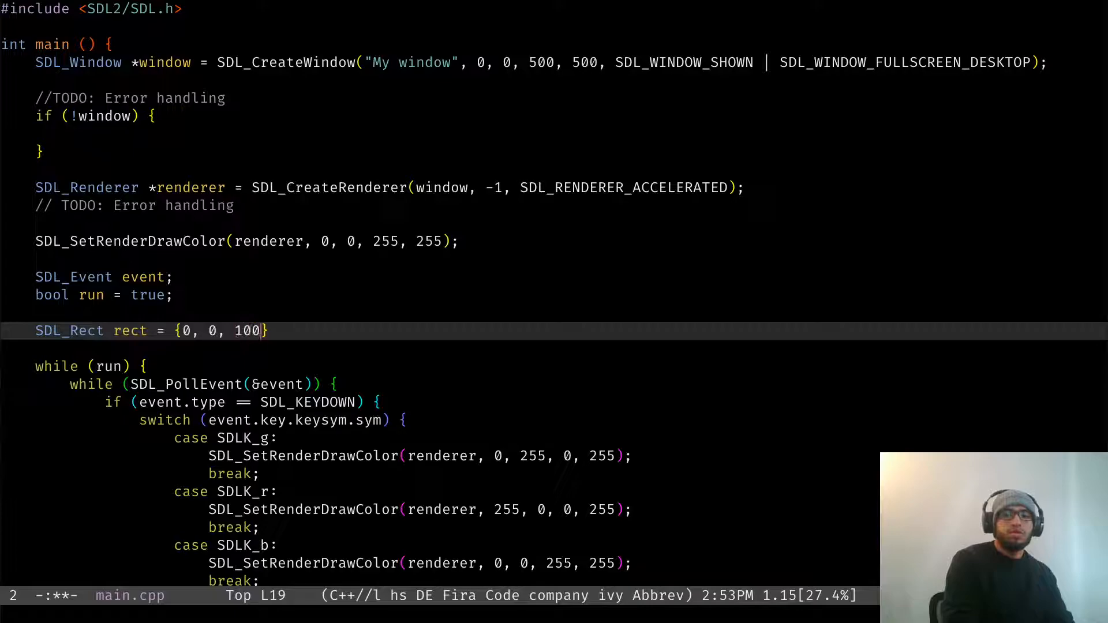
pyautogui.write(', 100')
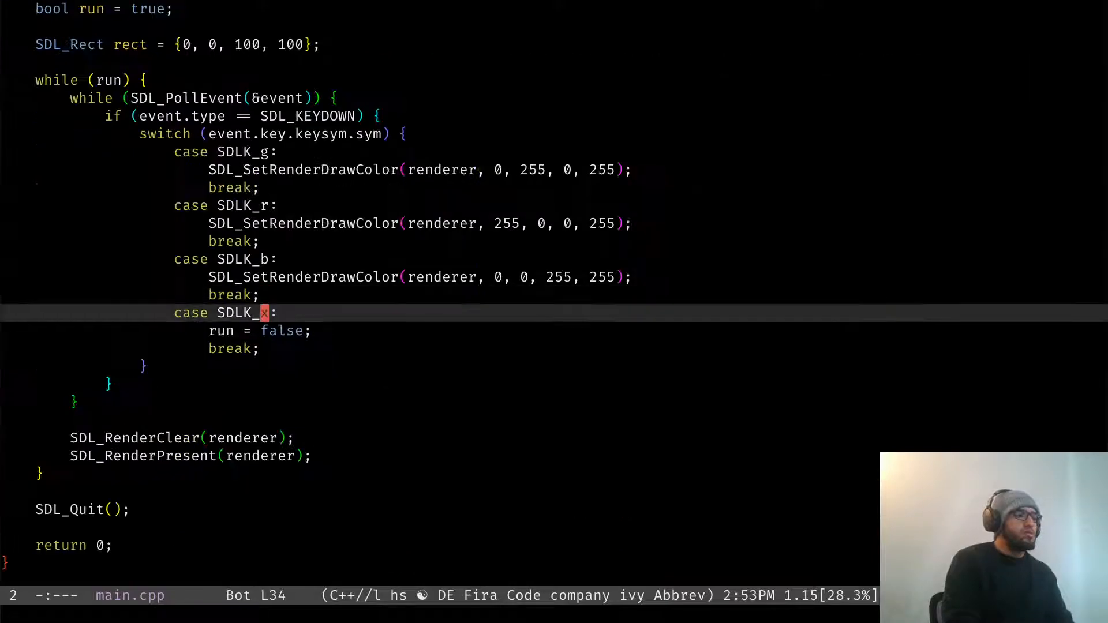
# Declare SDL_Color color = {0, 0, 255, 255}; right beneath the rect declaration.
pyautogui.click(142, 365)
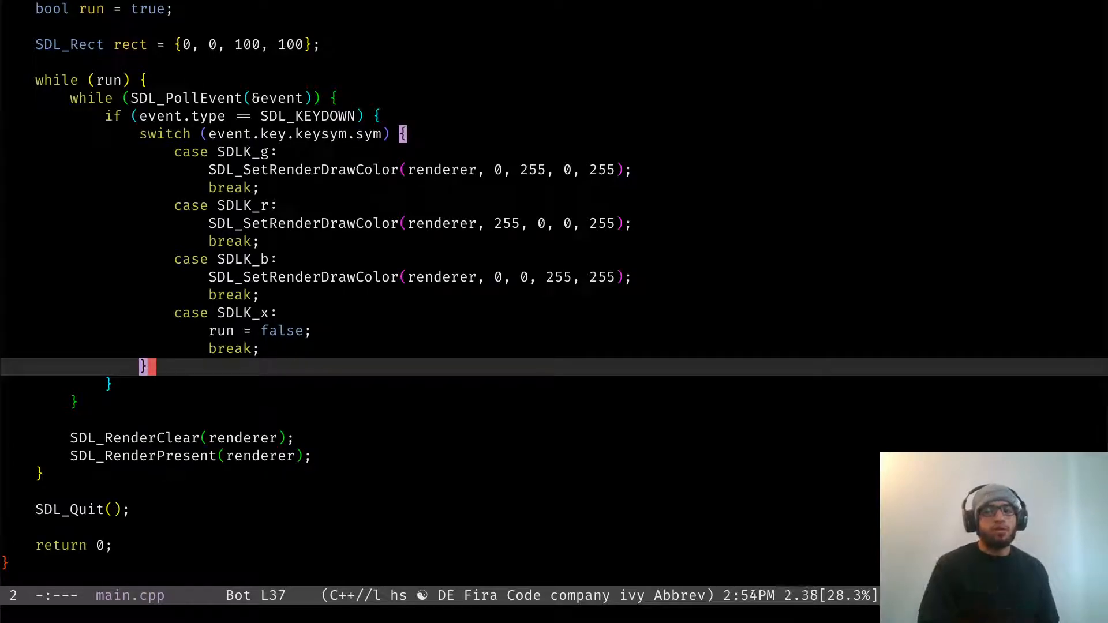
pyautogui.press('Up')
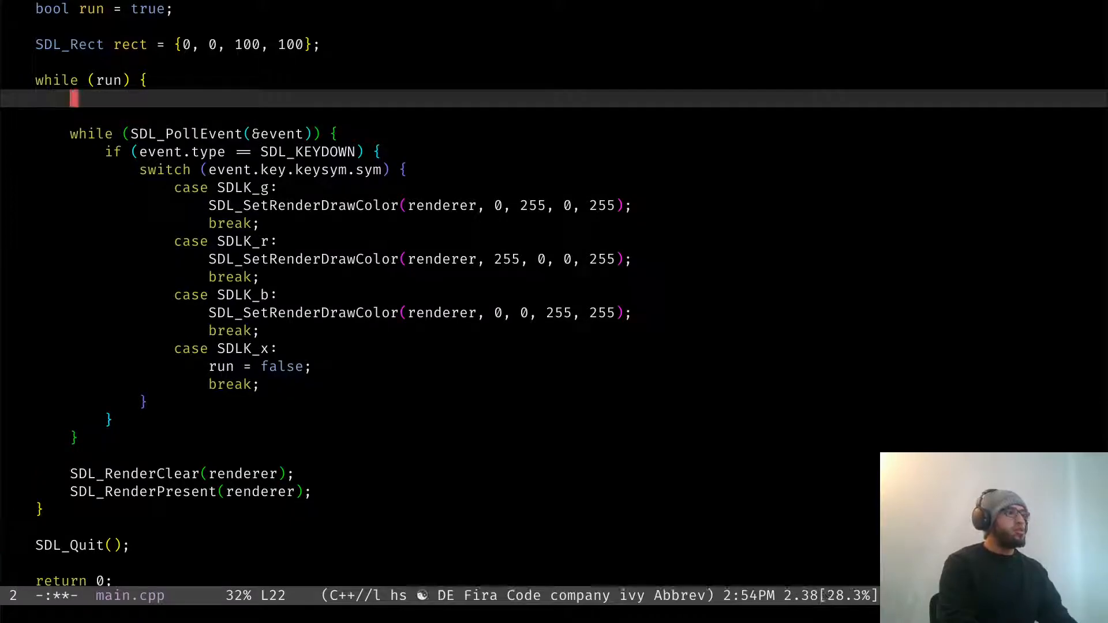
pyautogui.write('SDL_Color co')
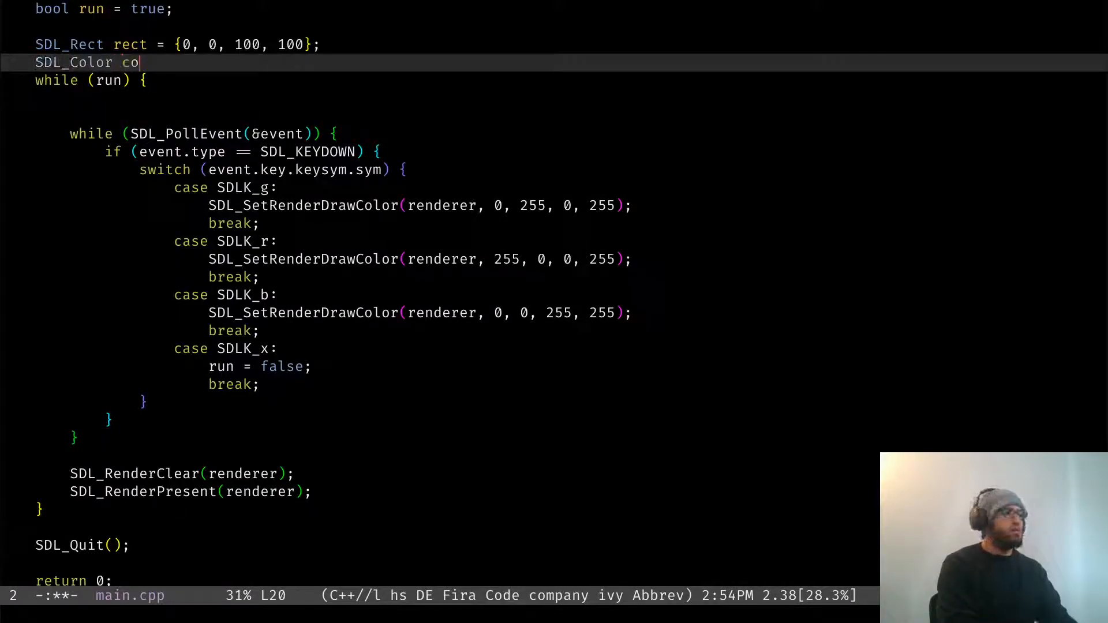
pyautogui.write('lor;')
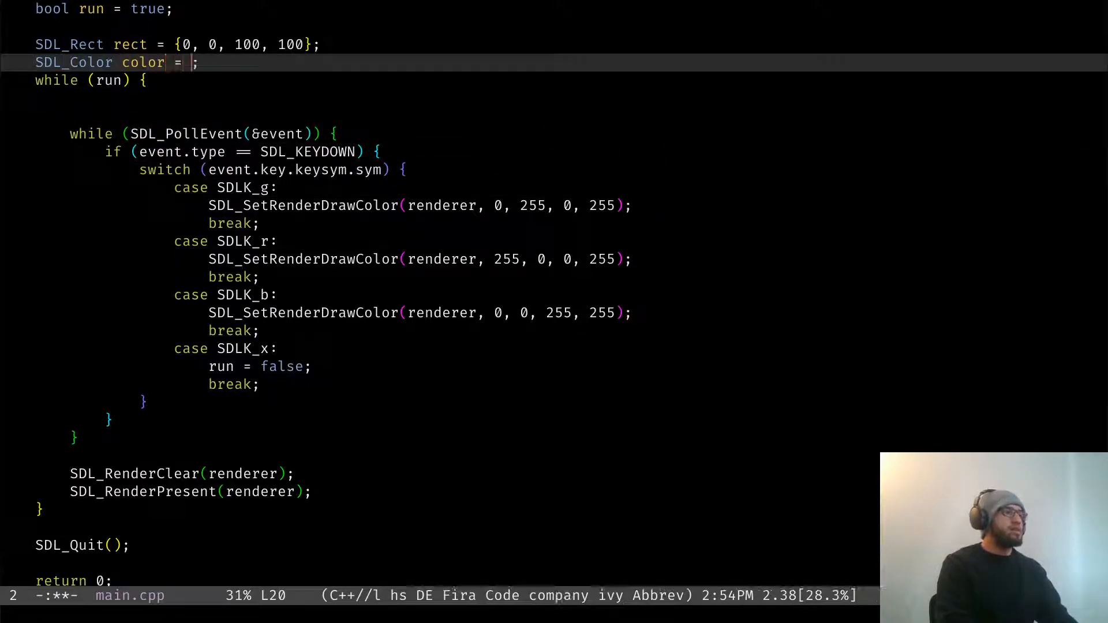
pyautogui.write('{}')
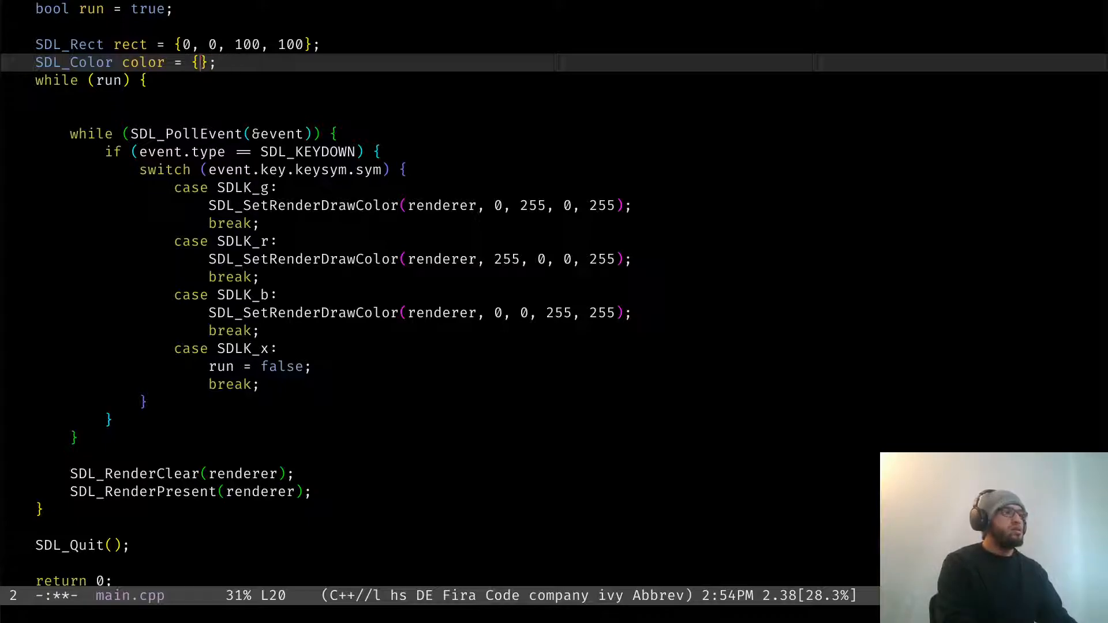
pyautogui.write('0, 0, 255, 255')
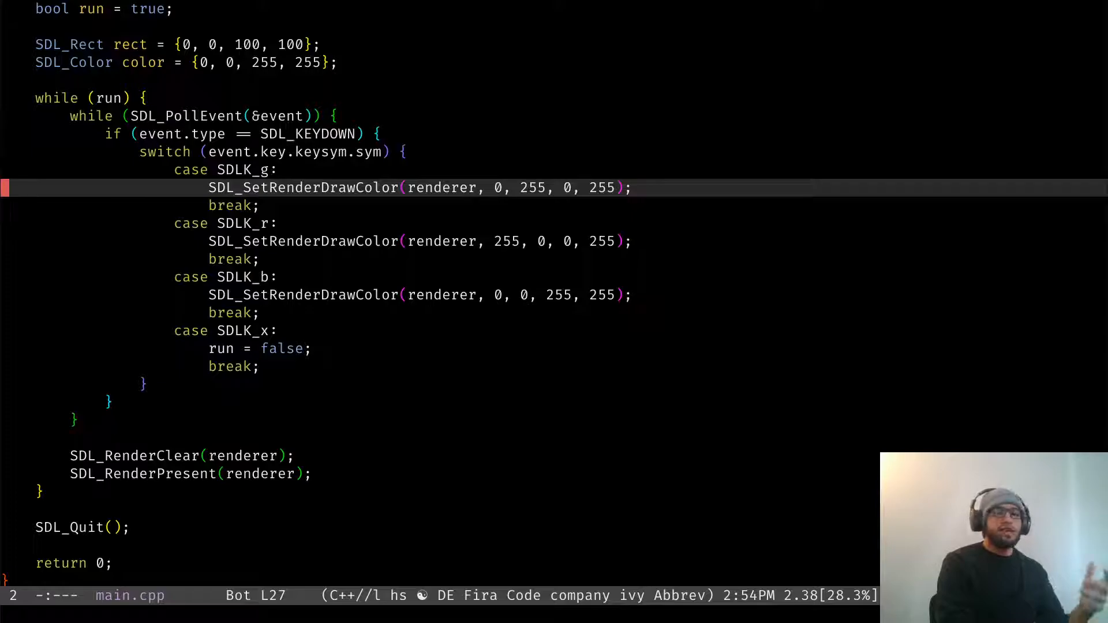
# Replace the key cases' draw-colour calls with color = {255, 0, 0, 255}; style assignments.
pyautogui.press('dd')
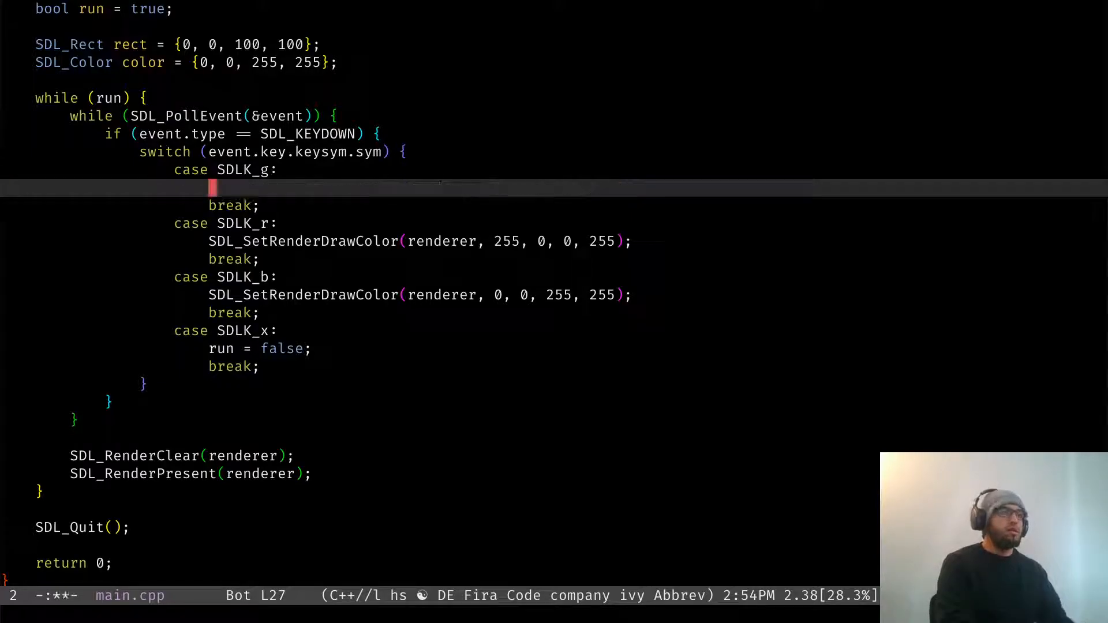
pyautogui.write('color =')
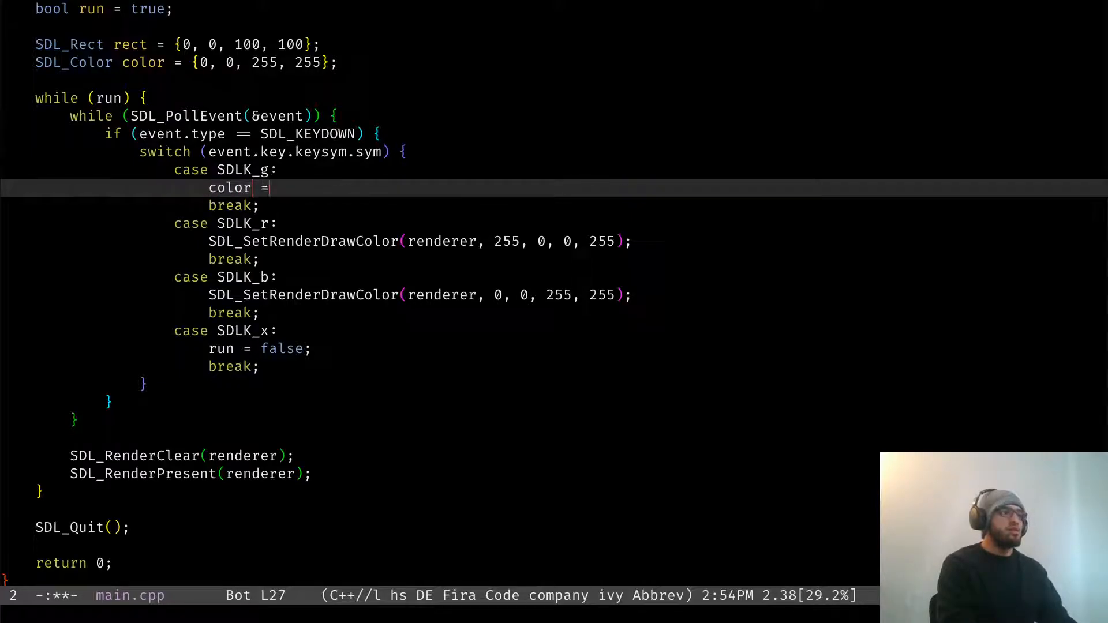
pyautogui.write('{}')
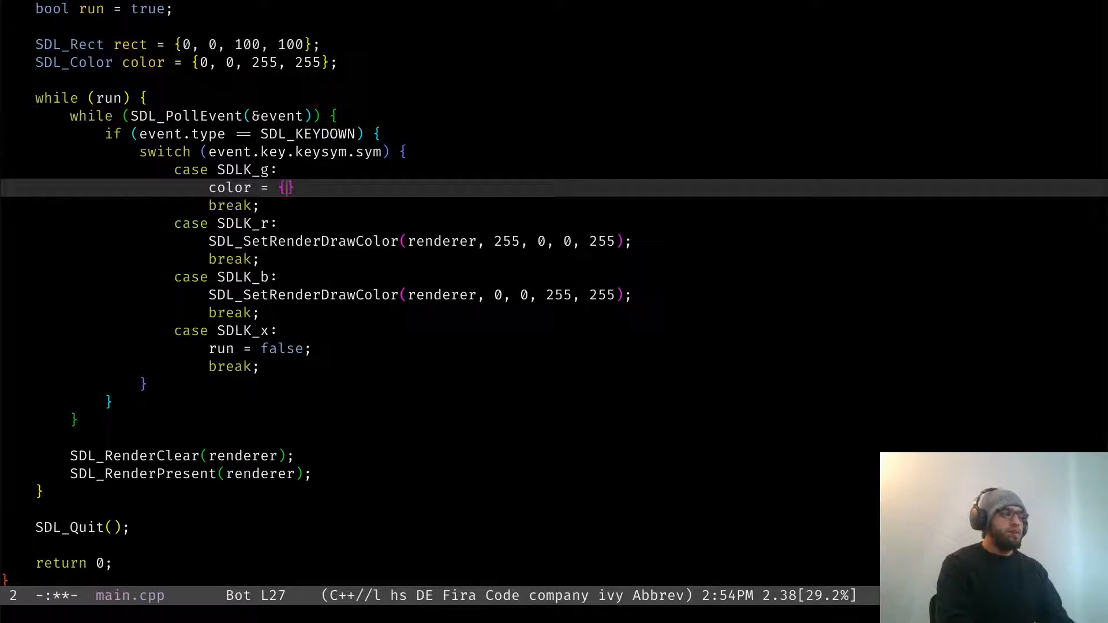
pyautogui.write('0, 2')
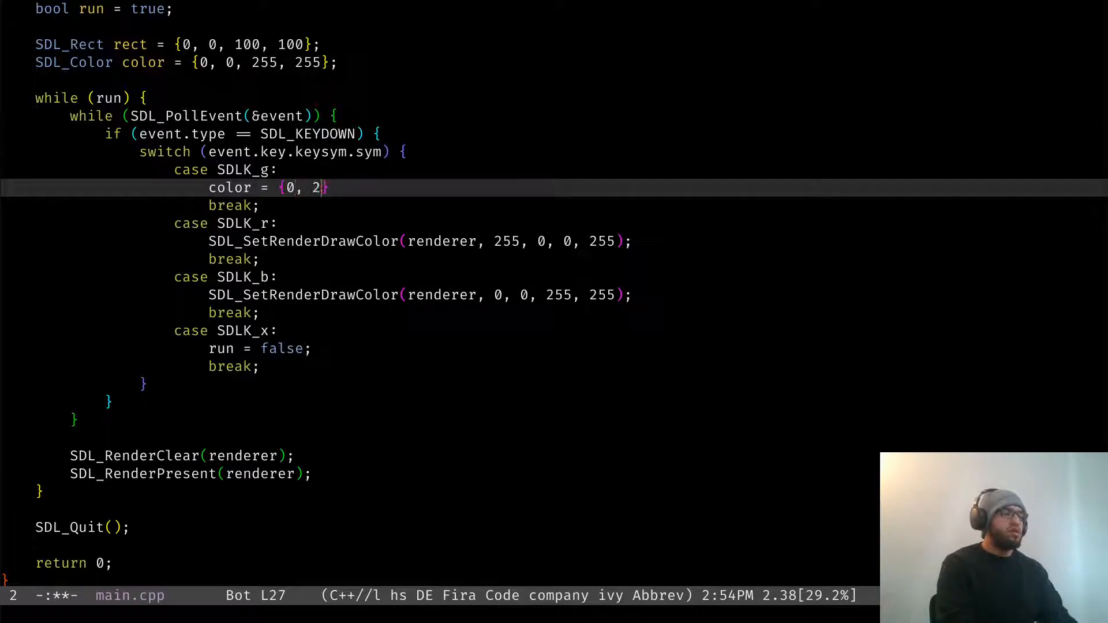
pyautogui.write('55, 0, 255')
pyautogui.click(420, 241)
pyautogui.write('color = {255, 0, 0, 255}')
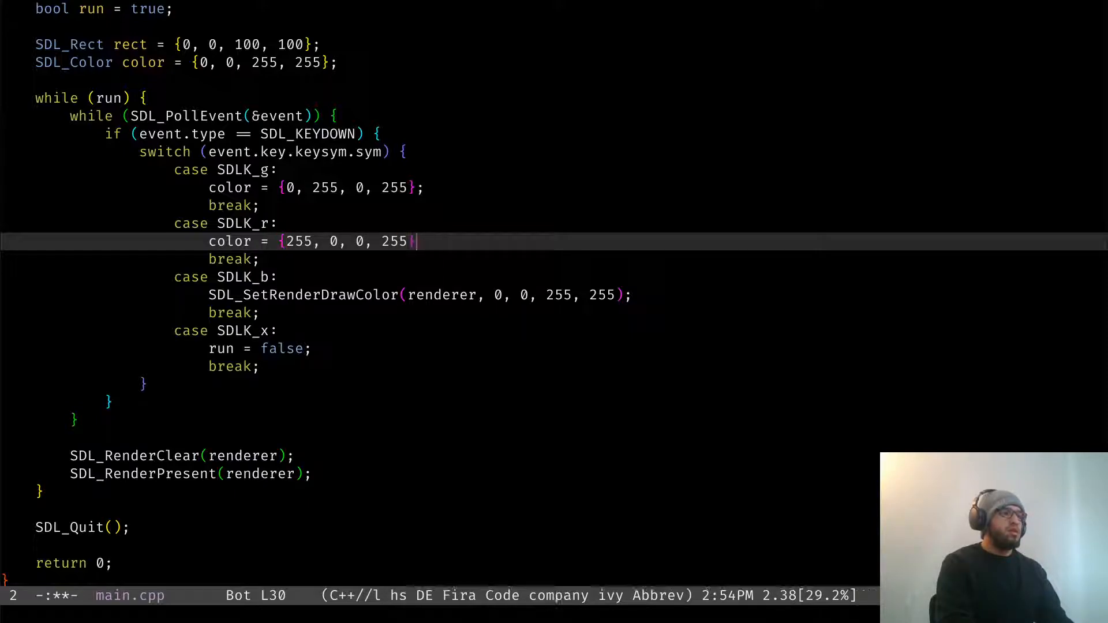
pyautogui.press('down')
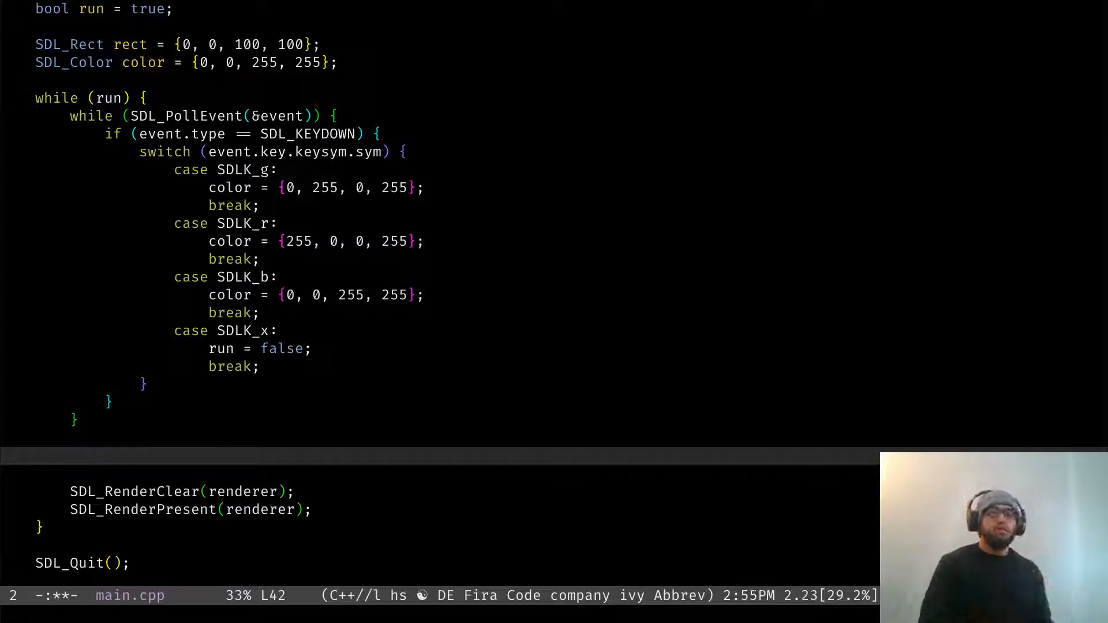
# Add SDL_SetRenderDrawColor(renderer, color.r, color.g, color.b, color.a); above SDL_RenderClear, leaving room before presenting.
pyautogui.write('SDL_Set')
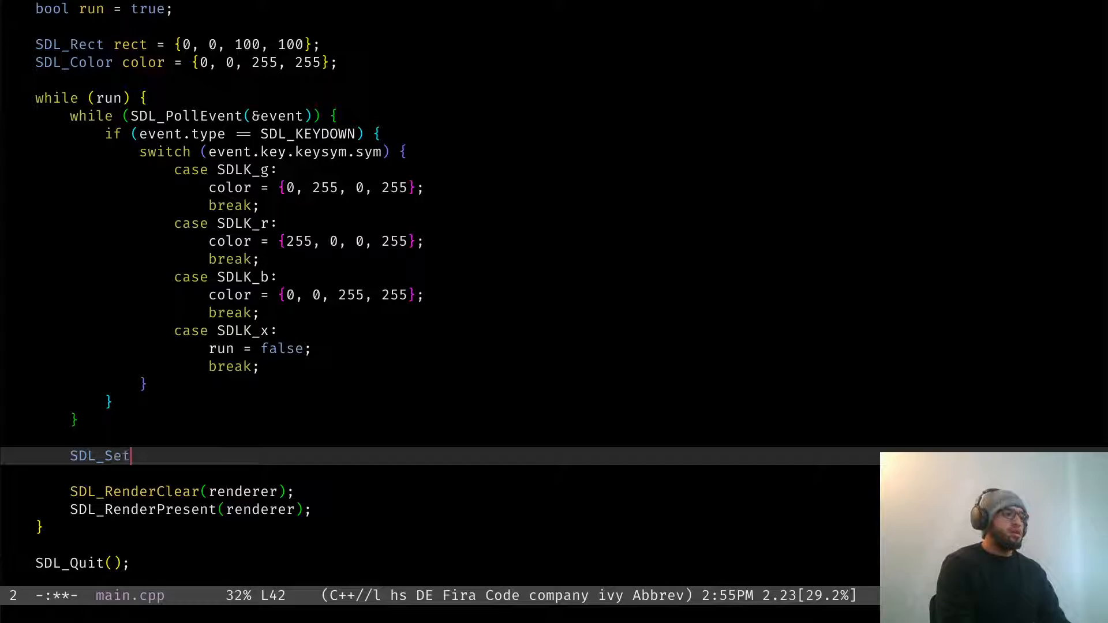
pyautogui.write('RenderDrawColor(renderer, Uint8 r, Uint8 g, Uint8 b, Uint8 a')
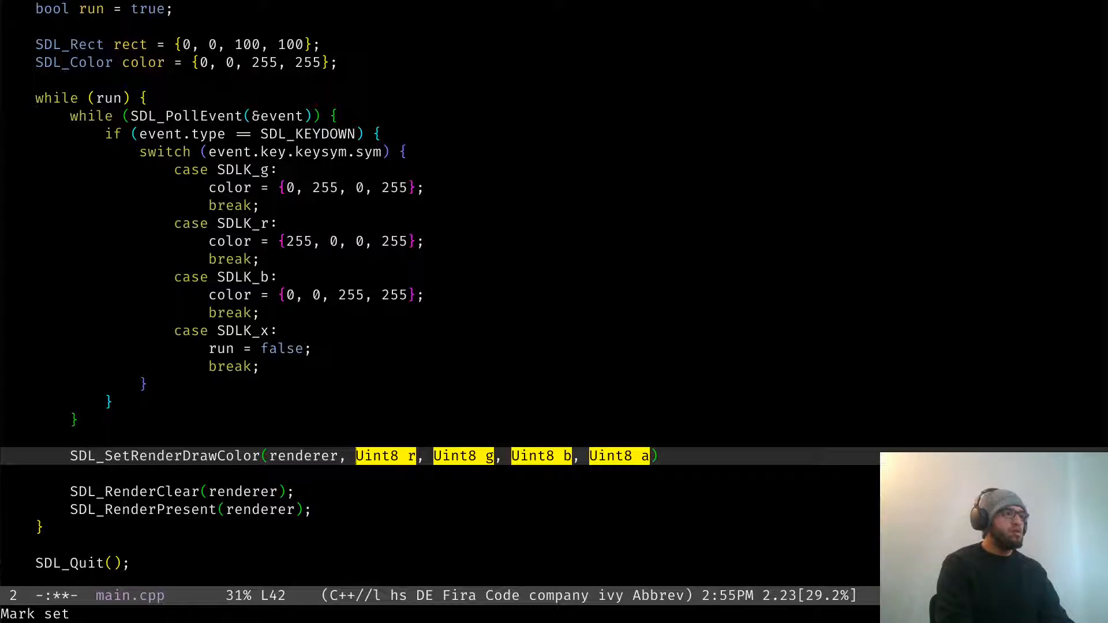
pyautogui.write('color.r')
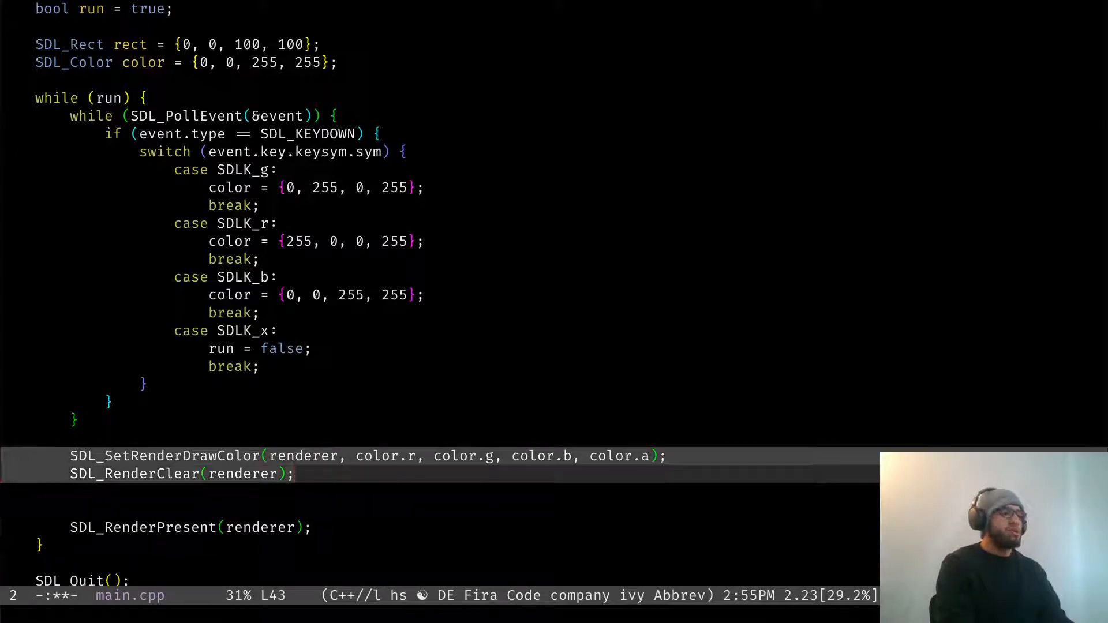
pyautogui.press('down')
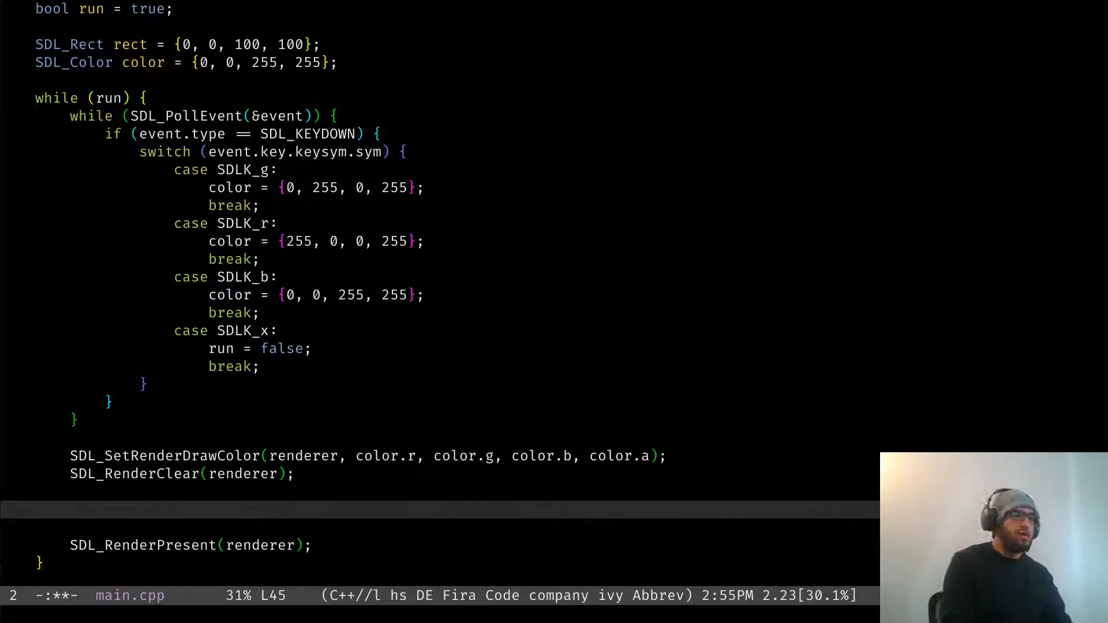
# Add a white SDL_SetRenderDrawColor(renderer, 255, 255, 255, 255); and SDL_RenderDrawRect(renderer, &rect); before presenting, then save.
pyautogui.write('SDL_SetRenderDrawColor(renderer, Uint8 r, Uint8 g, Uint8 b, Uint8 a')
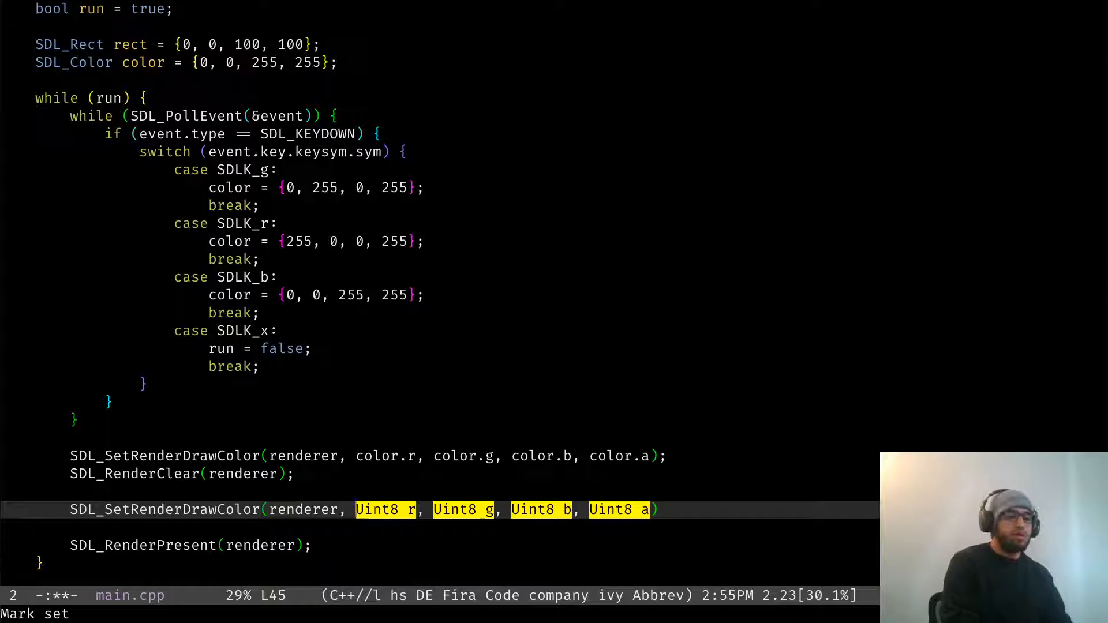
pyautogui.write('255, 255')
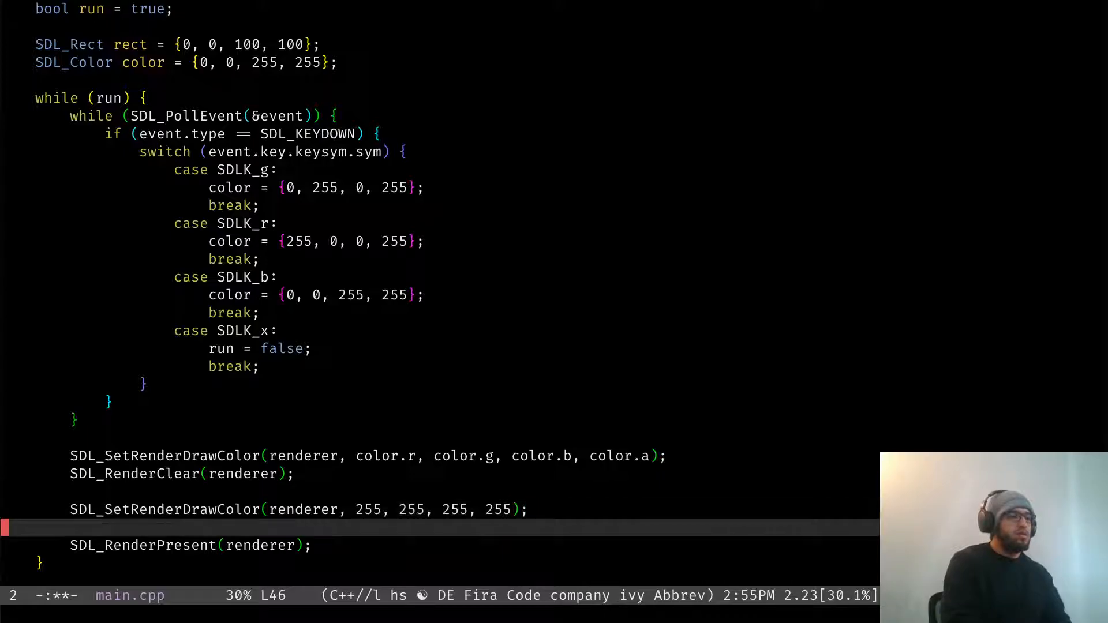
pyautogui.write('SDL')
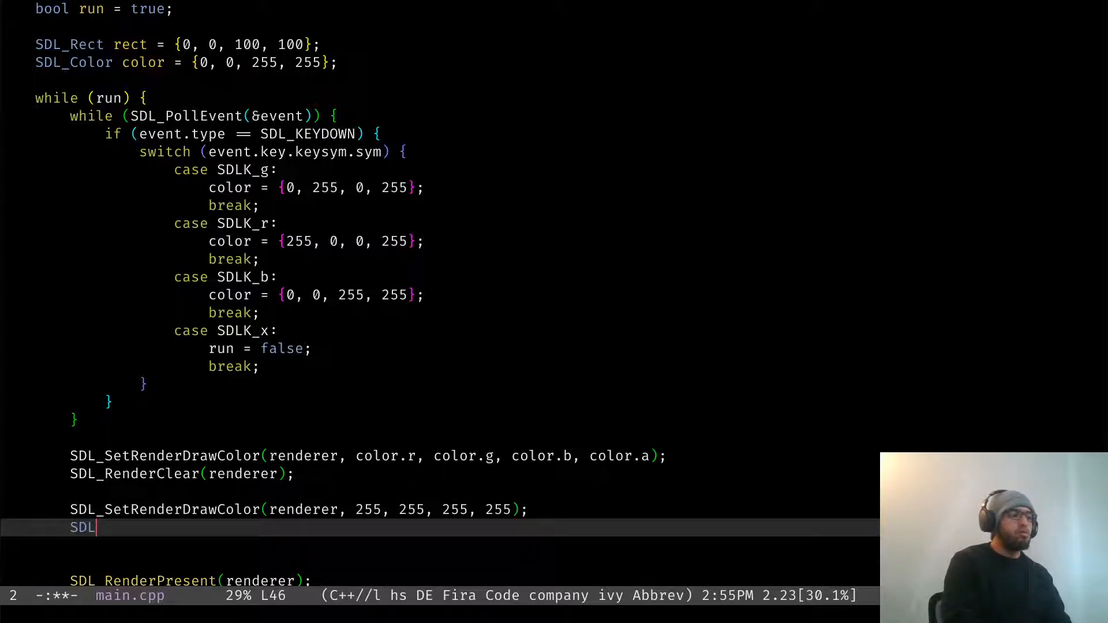
pyautogui.write('R')
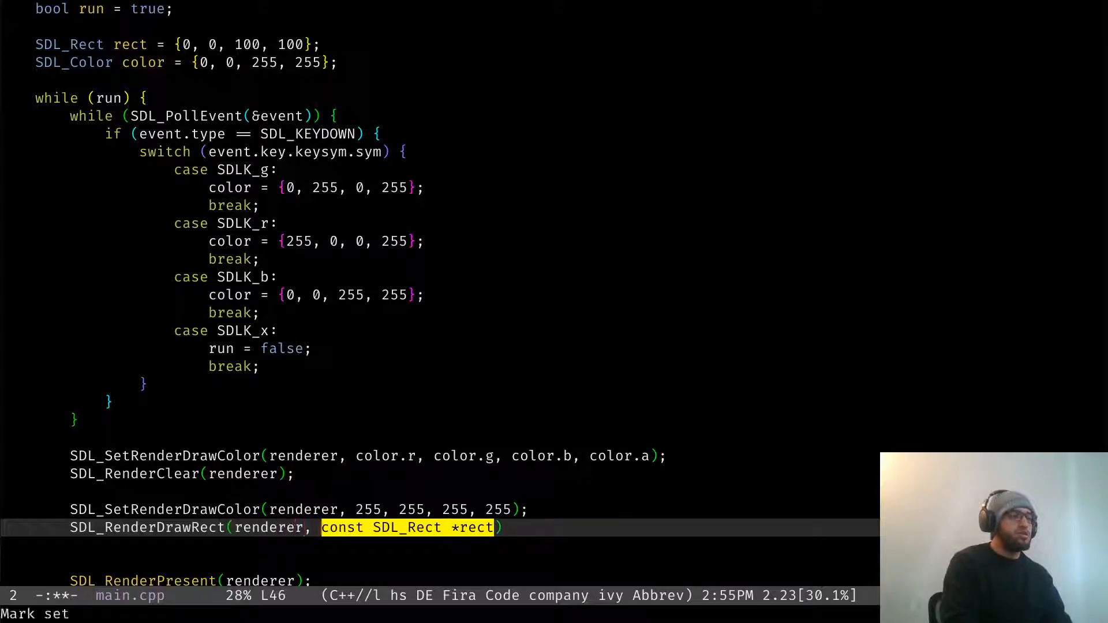
pyautogui.write('&')
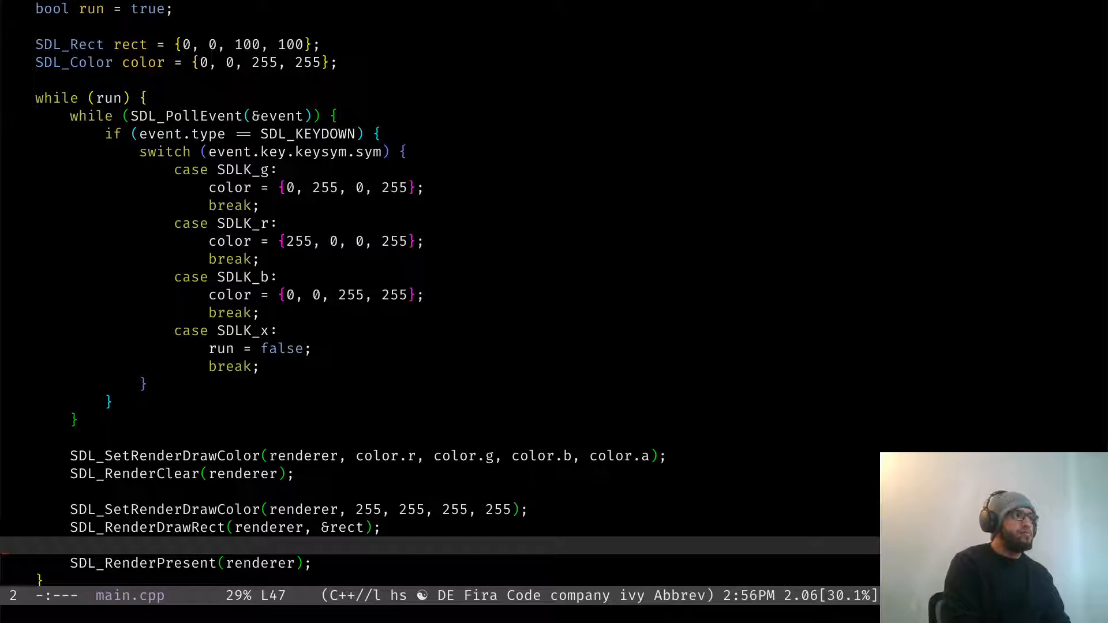
pyautogui.press('Up')
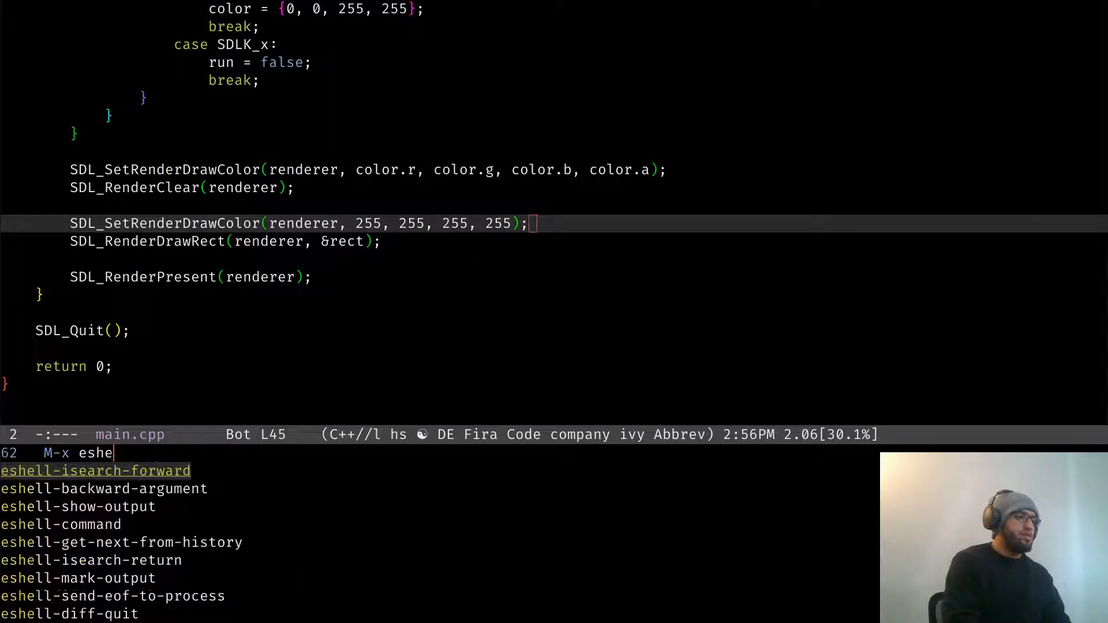
# Compile in eshell with g++ main.cpp -lSDL2 and return to the main.cpp buffer.
pyautogui.press('Return')
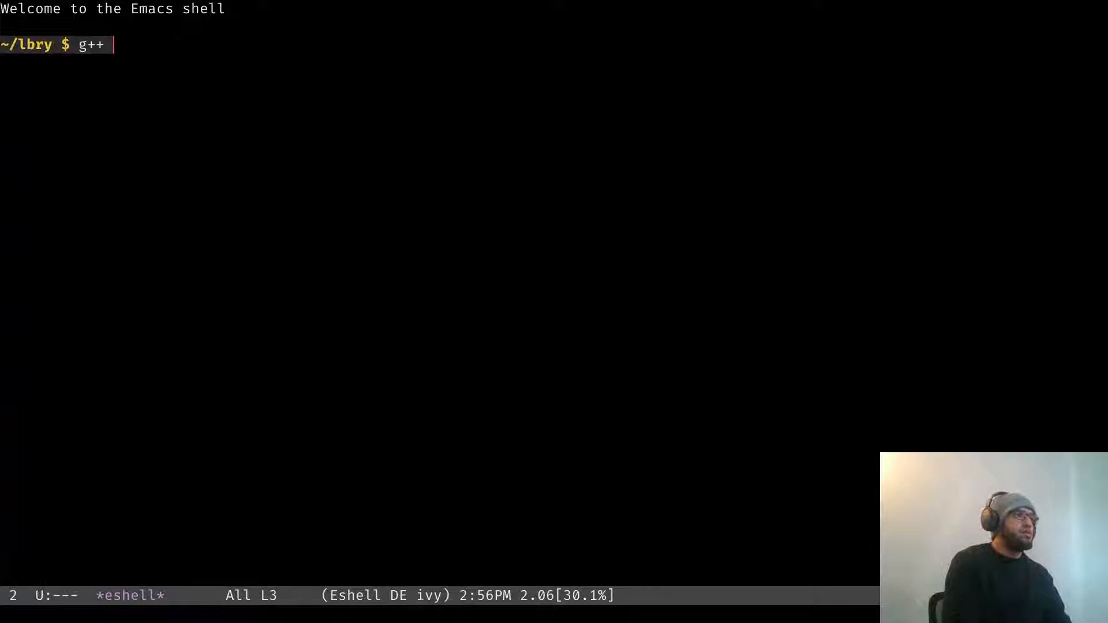
pyautogui.write('main.cpp -lSDL2')
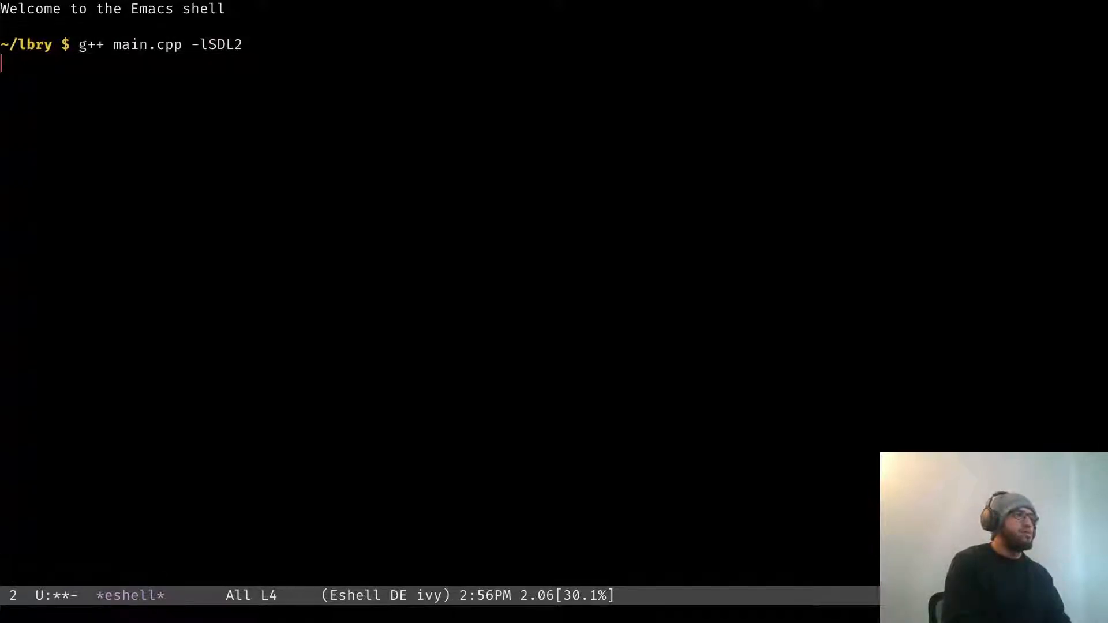
pyautogui.press('Return')
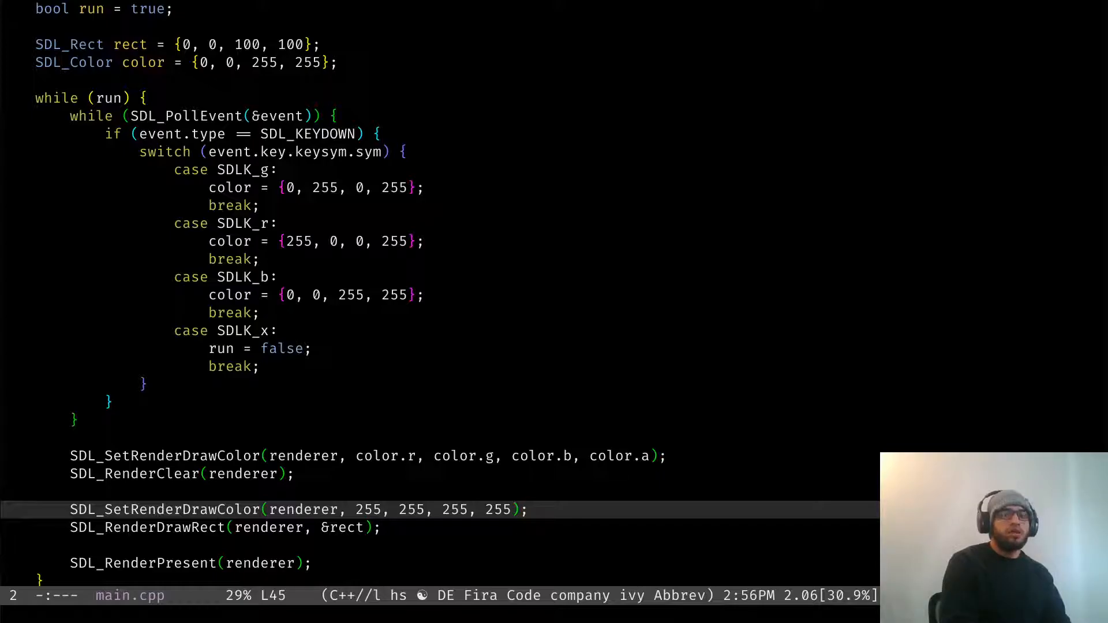
# Switch back to the *eshell* buffer and recall the g++ main.cpp -lSDL2 command.
pyautogui.press('Down')
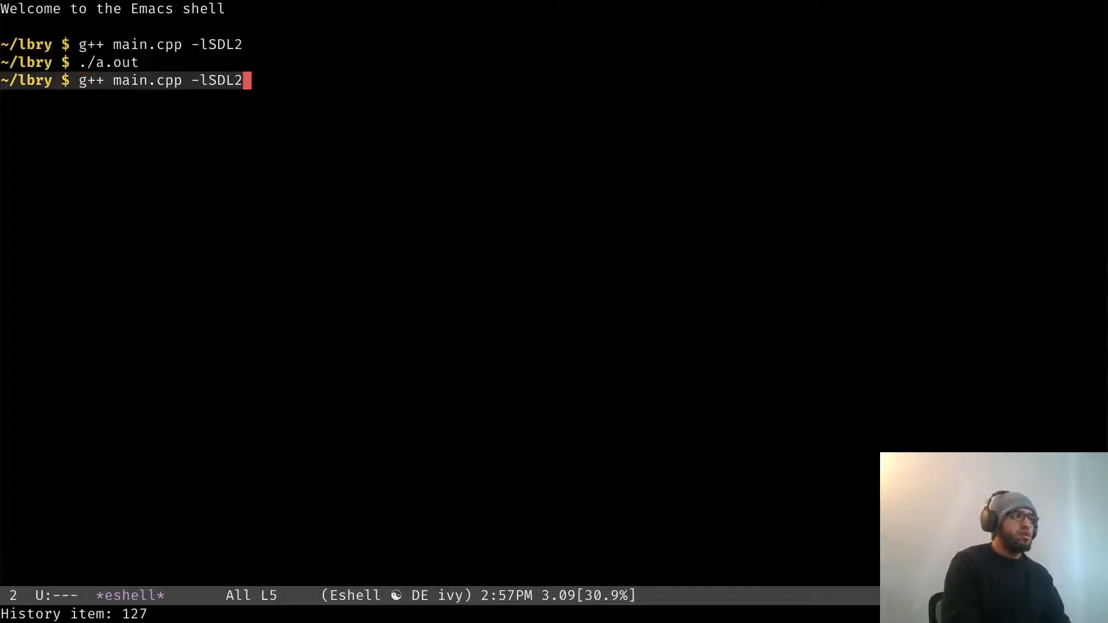
# Recompile and relaunch ./a.out, showing the blue window with a white square top-left.
pyautogui.press('Return')
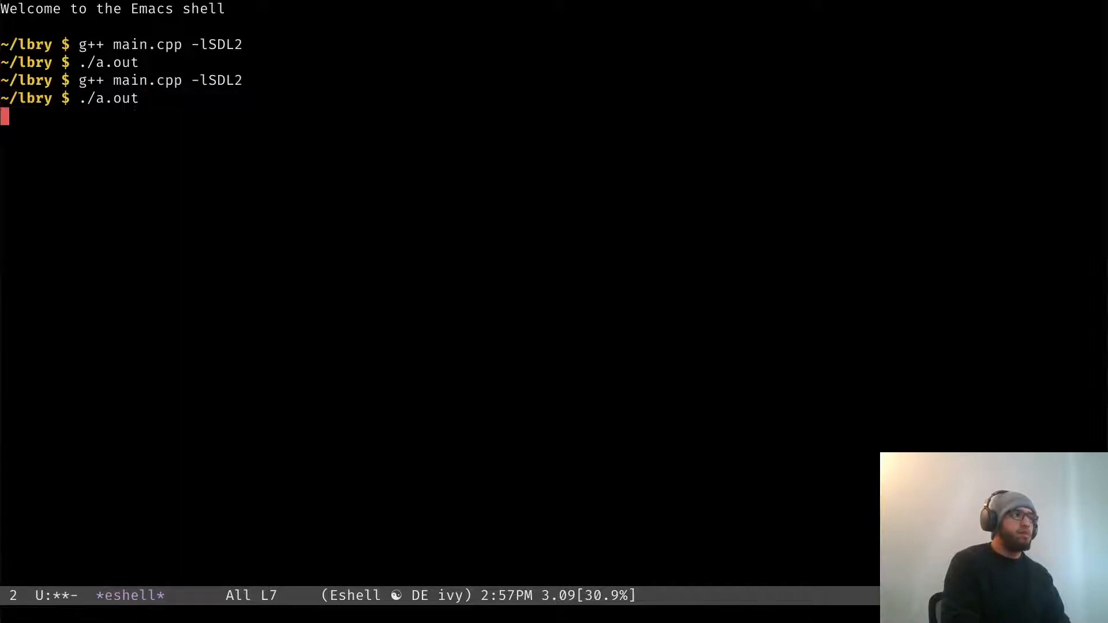
pyautogui.press('Return')
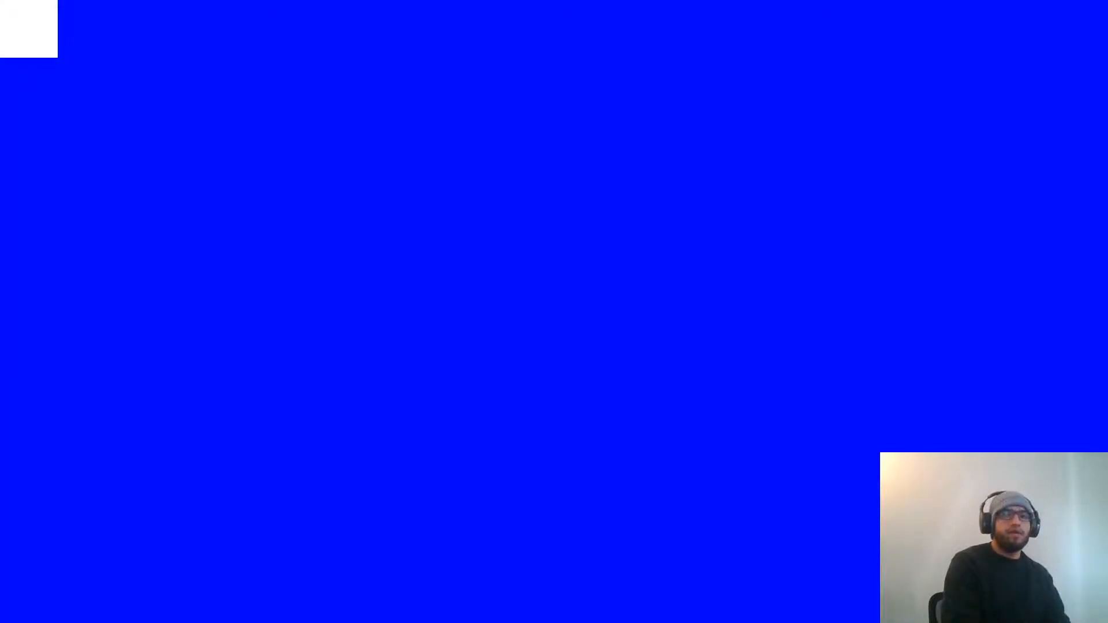